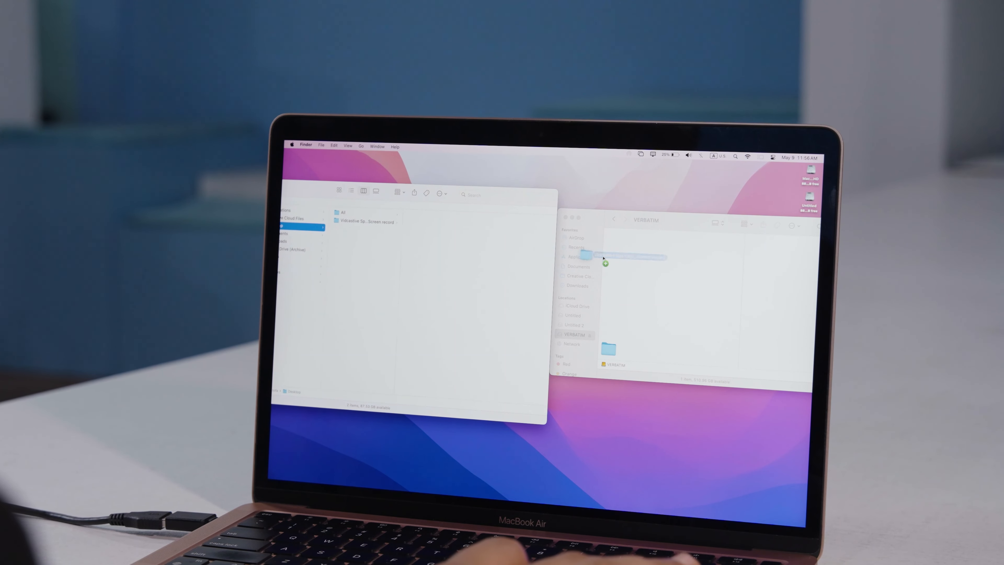
# - Copy the files onto the VERBATIM drive by dragging them into its window
pyautogui.moveTo(630, 257); pyautogui.dragTo(615, 349)
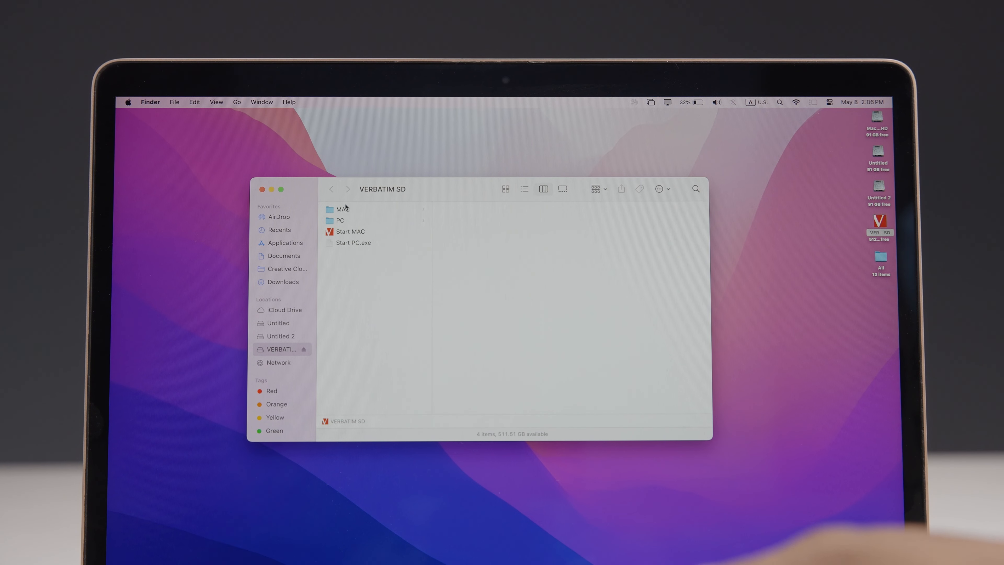
# - Browse the PC folder contents, then preview Start MAC (421 KB application) and Start PC.exe details
pyautogui.click(340, 221)
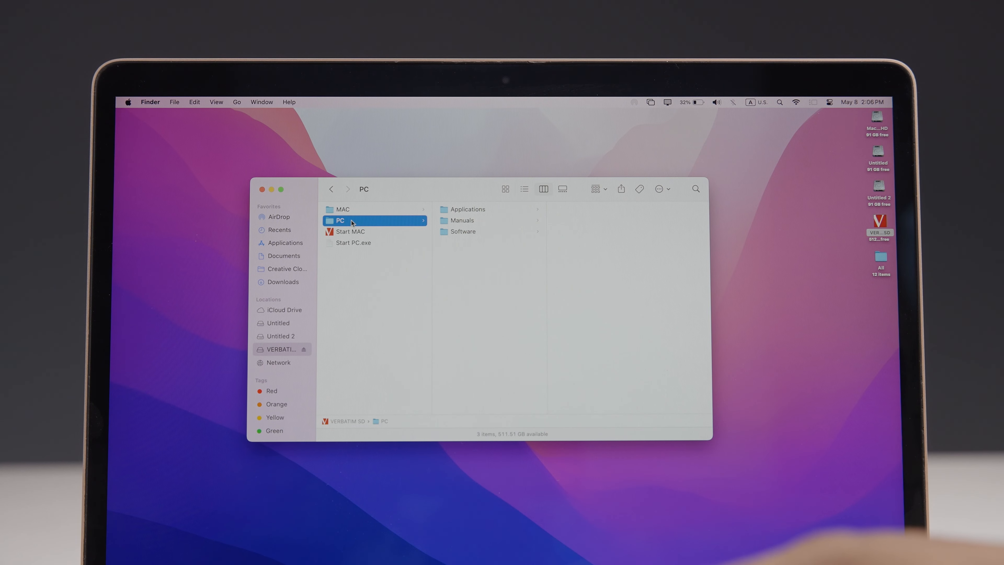
pyautogui.click(352, 231)
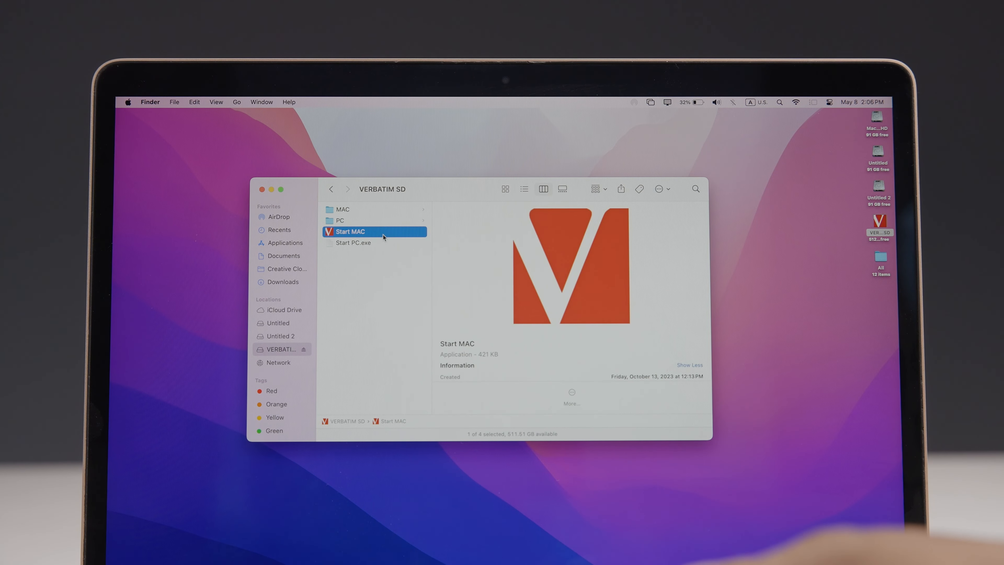
pyautogui.click(353, 242)
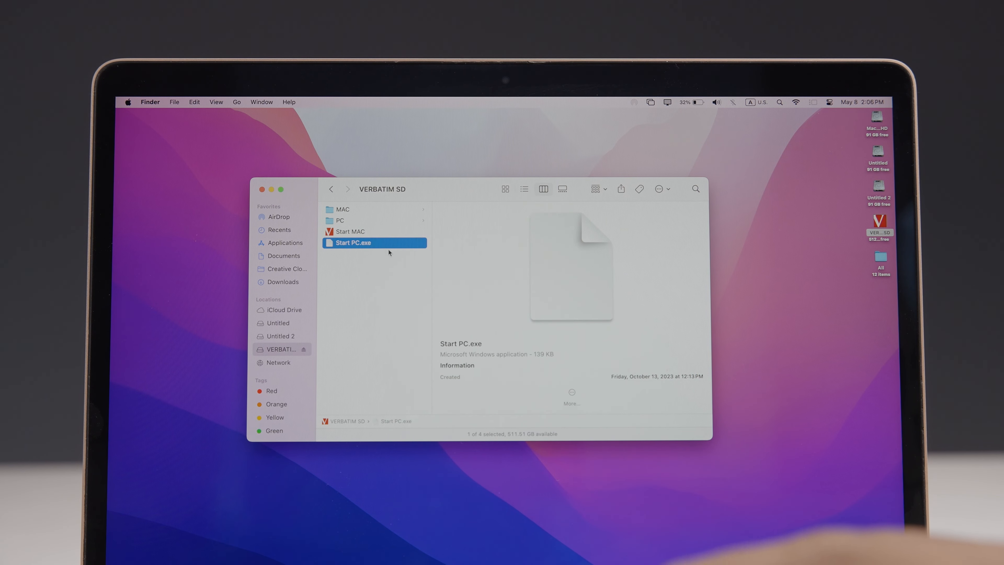
pyautogui.click(348, 231)
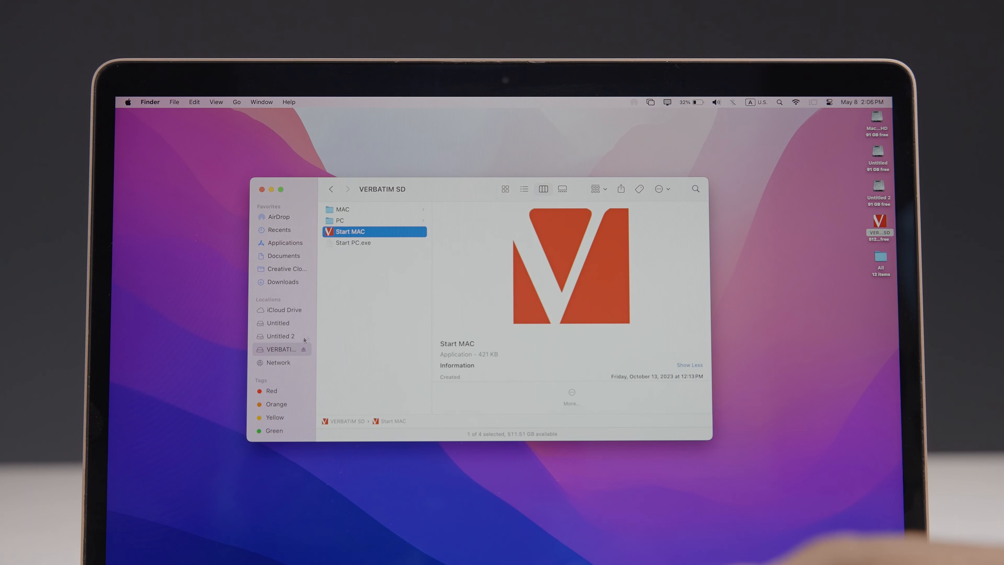